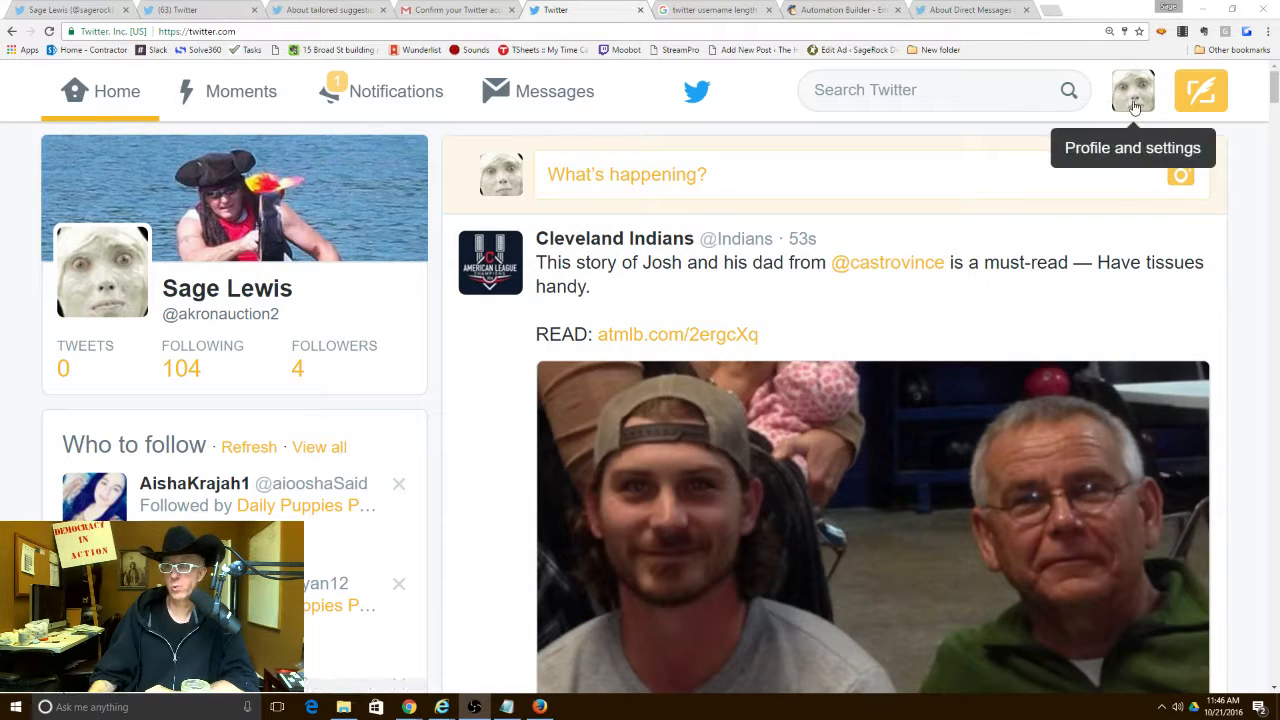
mouse_move(1070, 96)
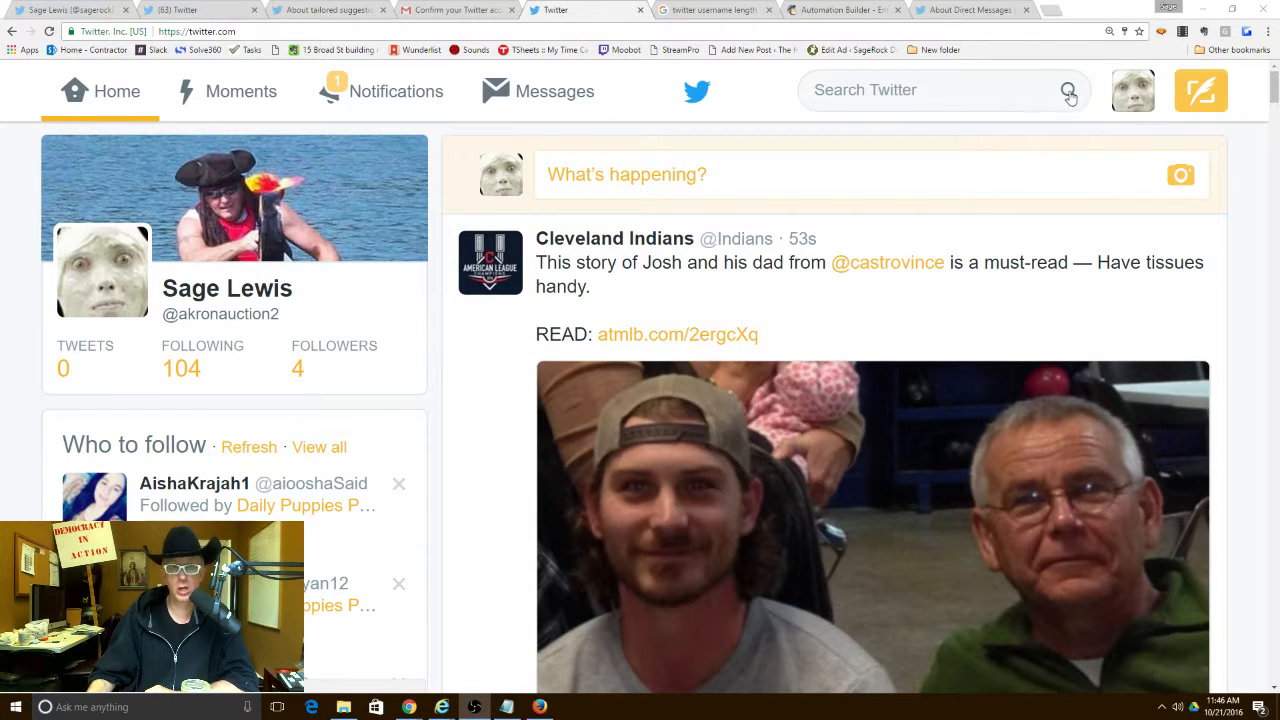
mouse_move(1132, 90)
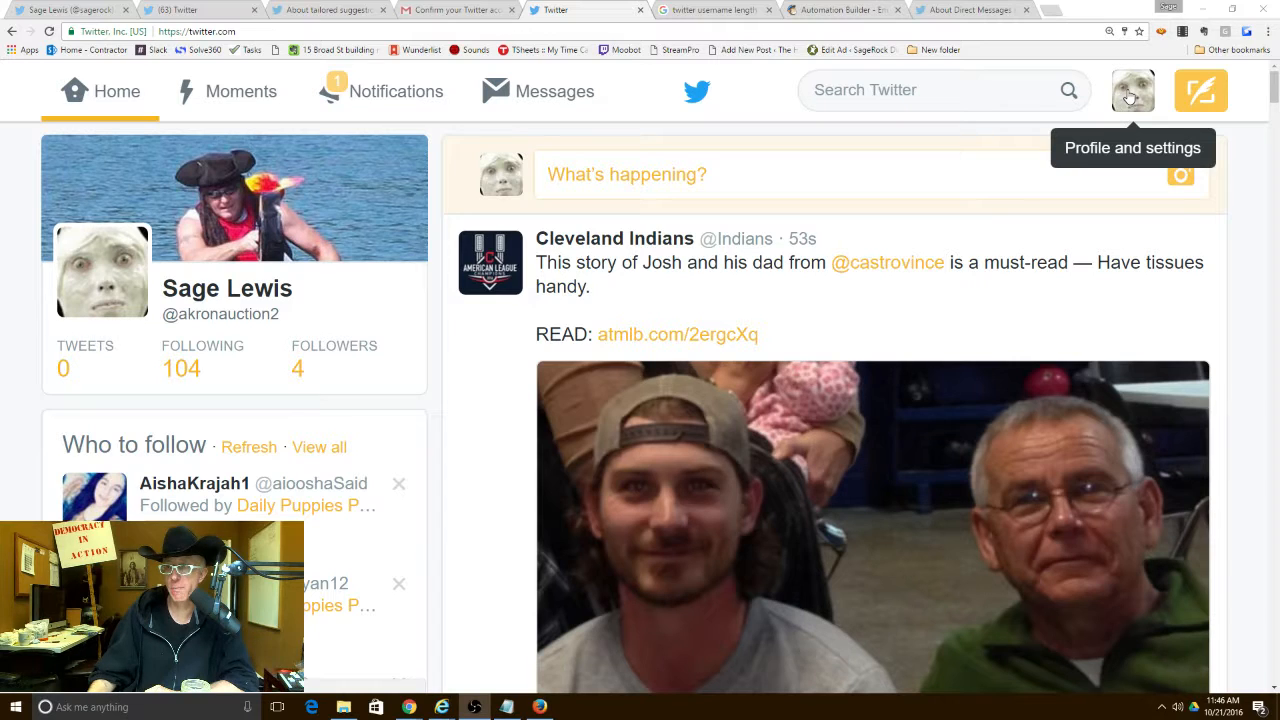
- Reach the Account settings page showing username, email, language and time zone
left_click(1132, 90)
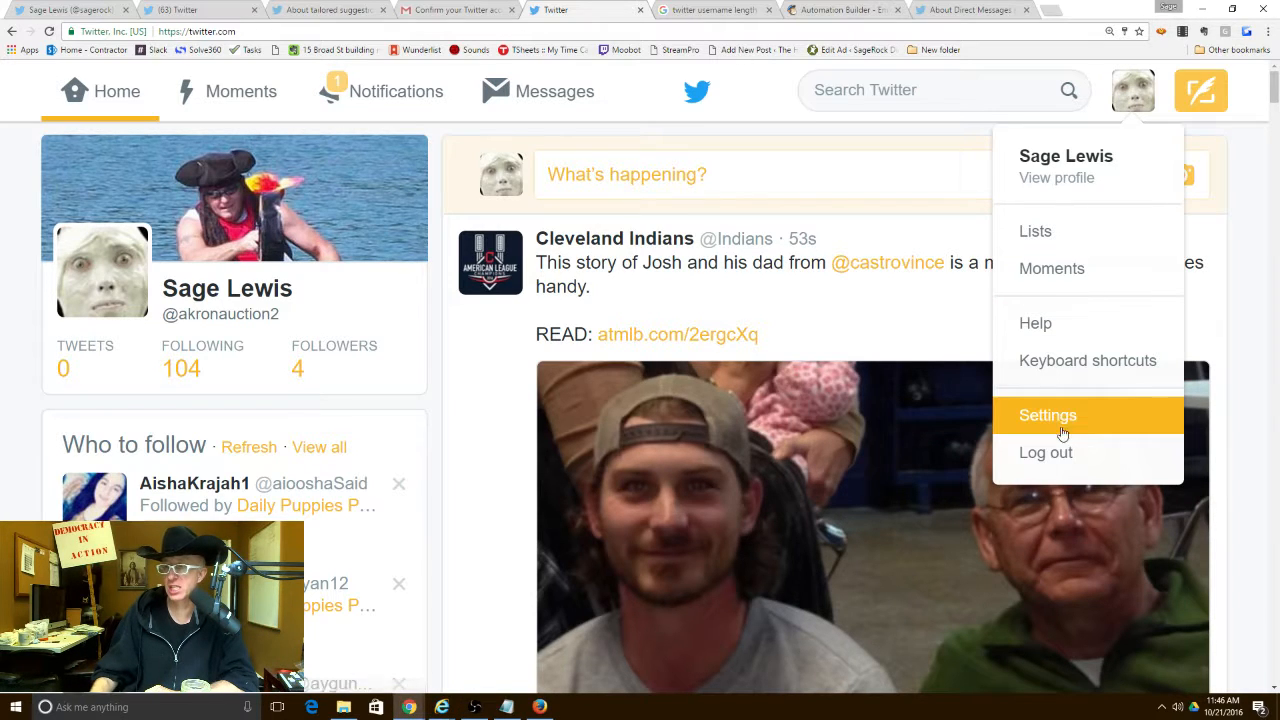
left_click(1048, 414)
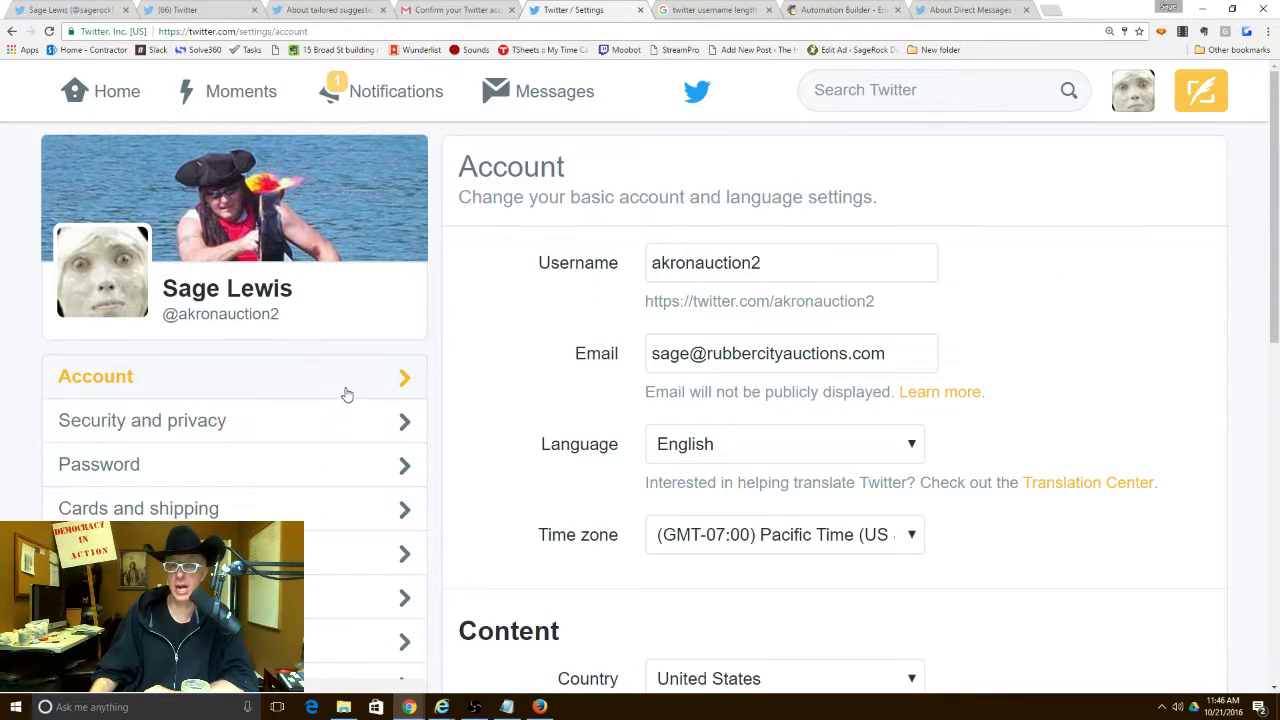
scroll("down", 3)
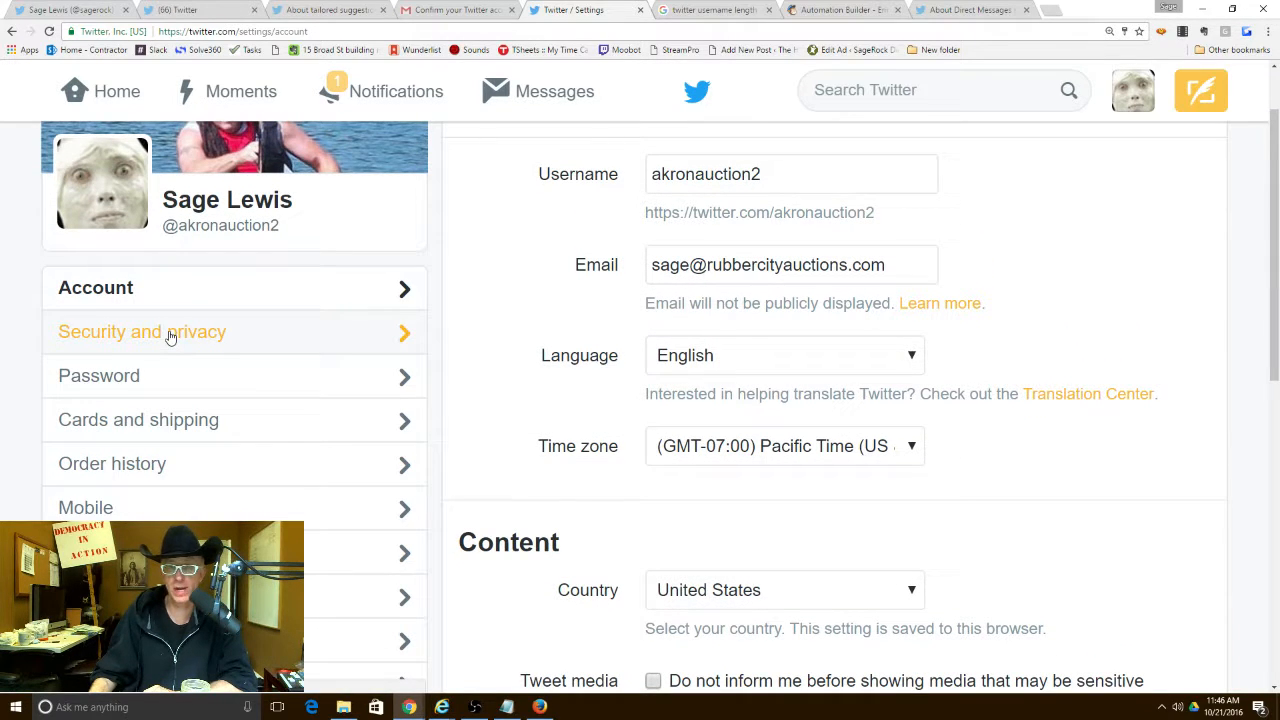
- Show the Security and privacy settings down to photo tagging, tweet privacy and discoverability options
left_click(142, 332)
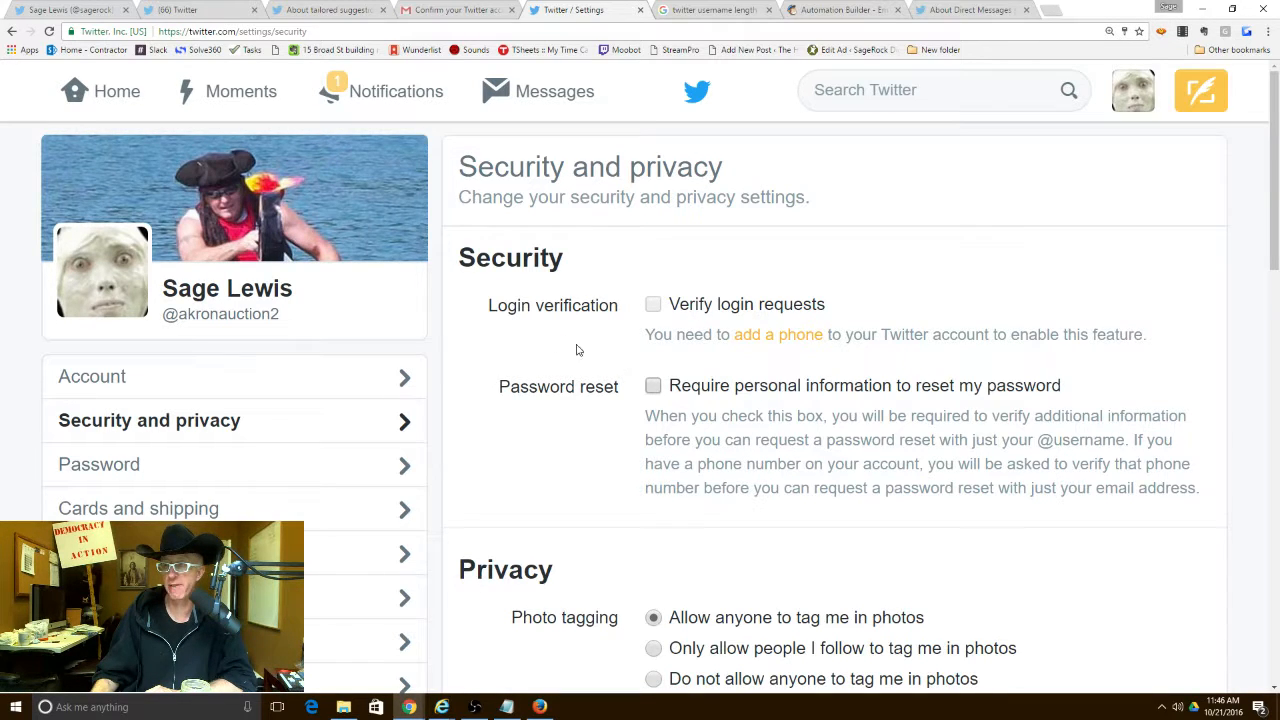
scroll("down", 3)
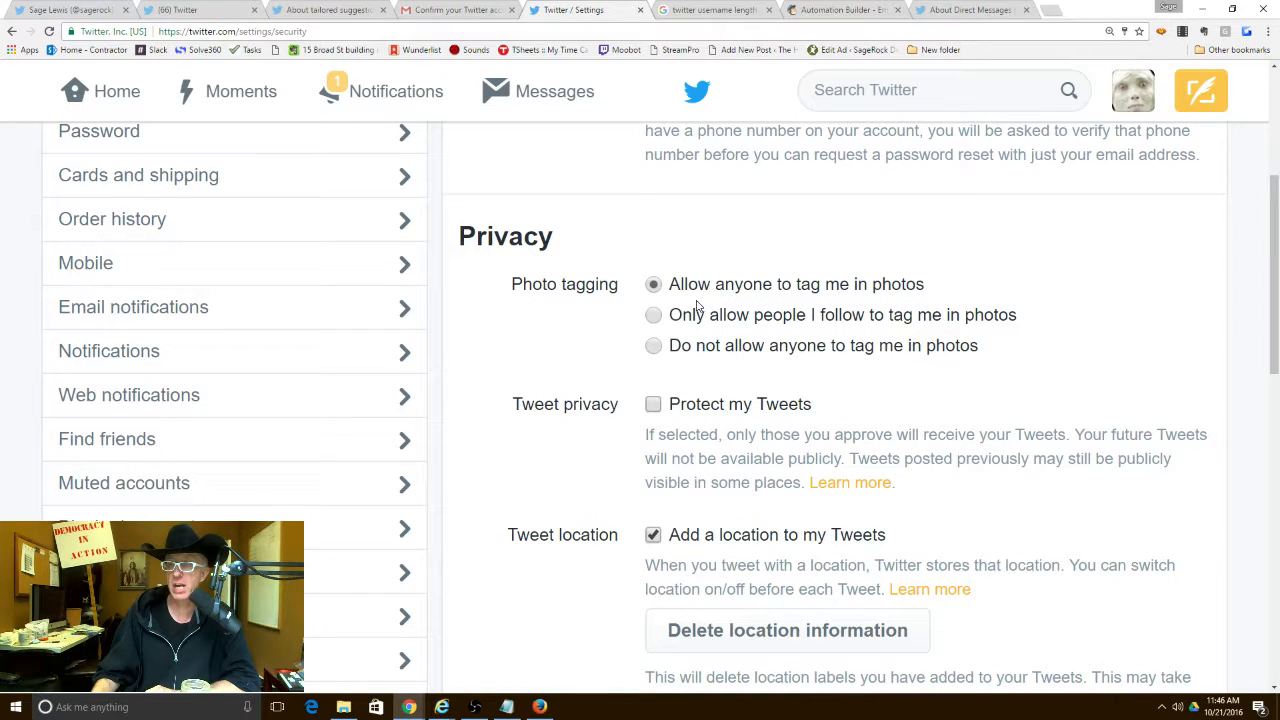
scroll("down", 3)
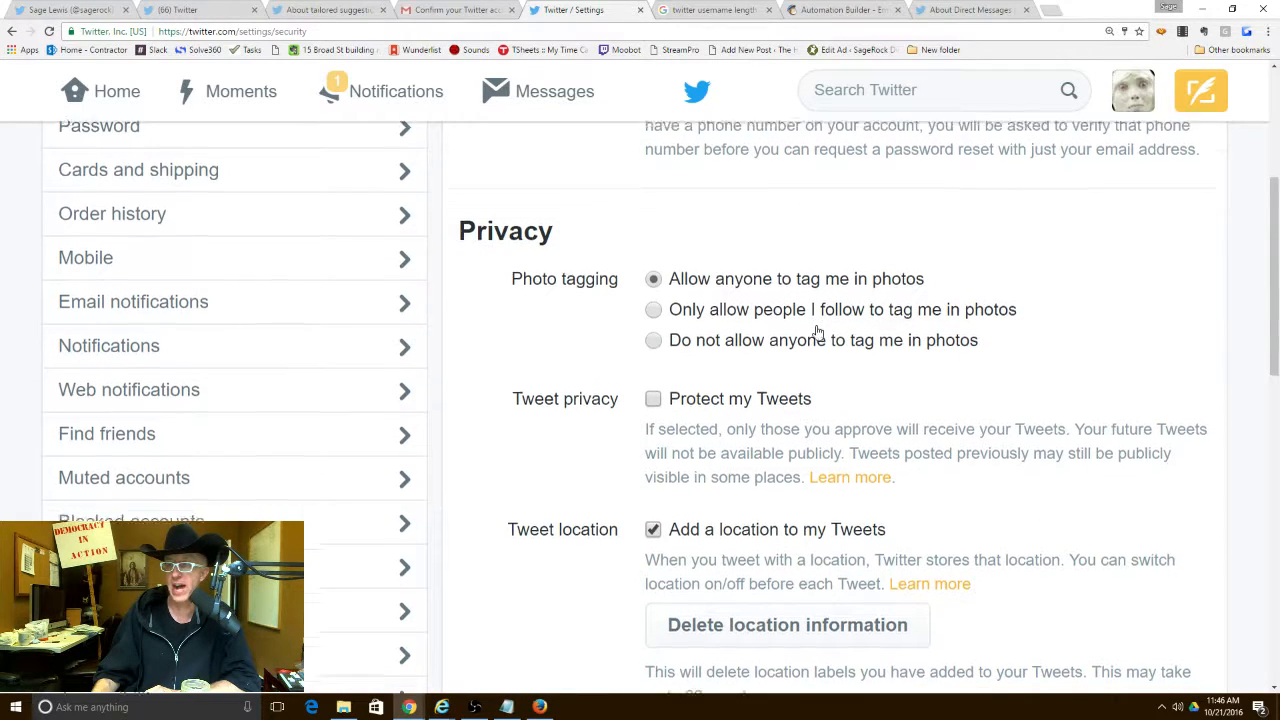
scroll("down", 3)
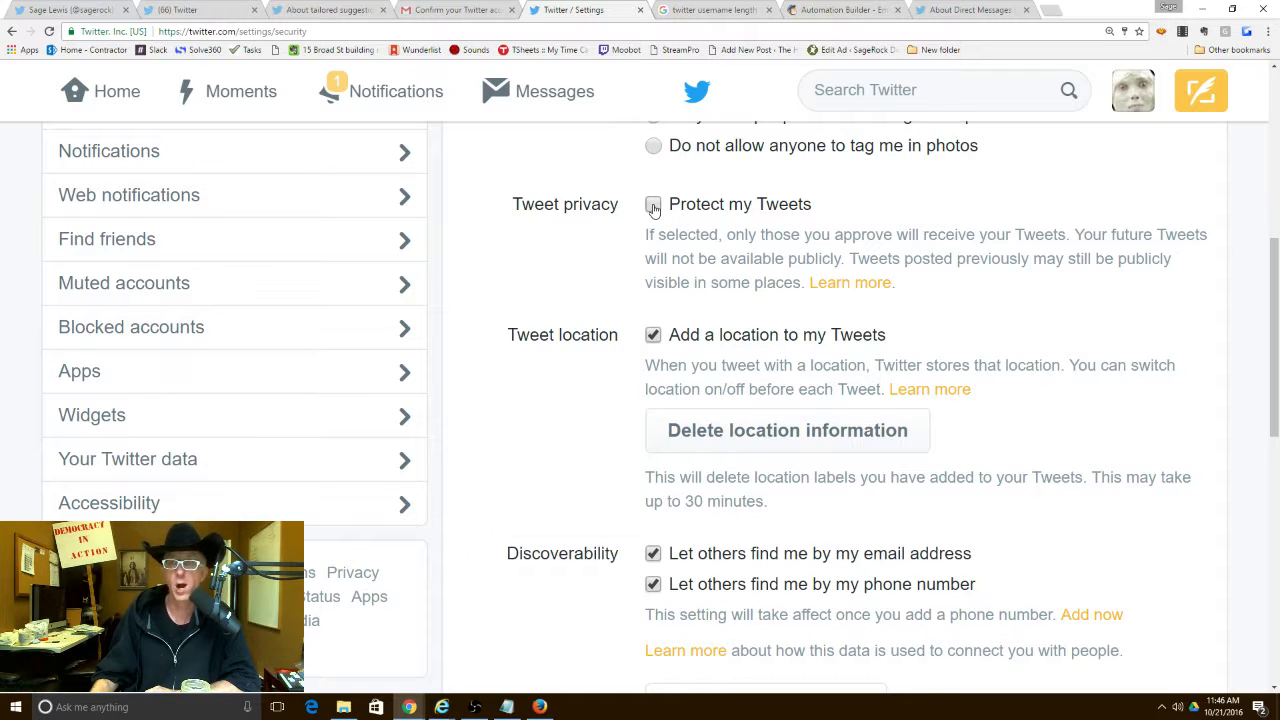
scroll("down", 3)
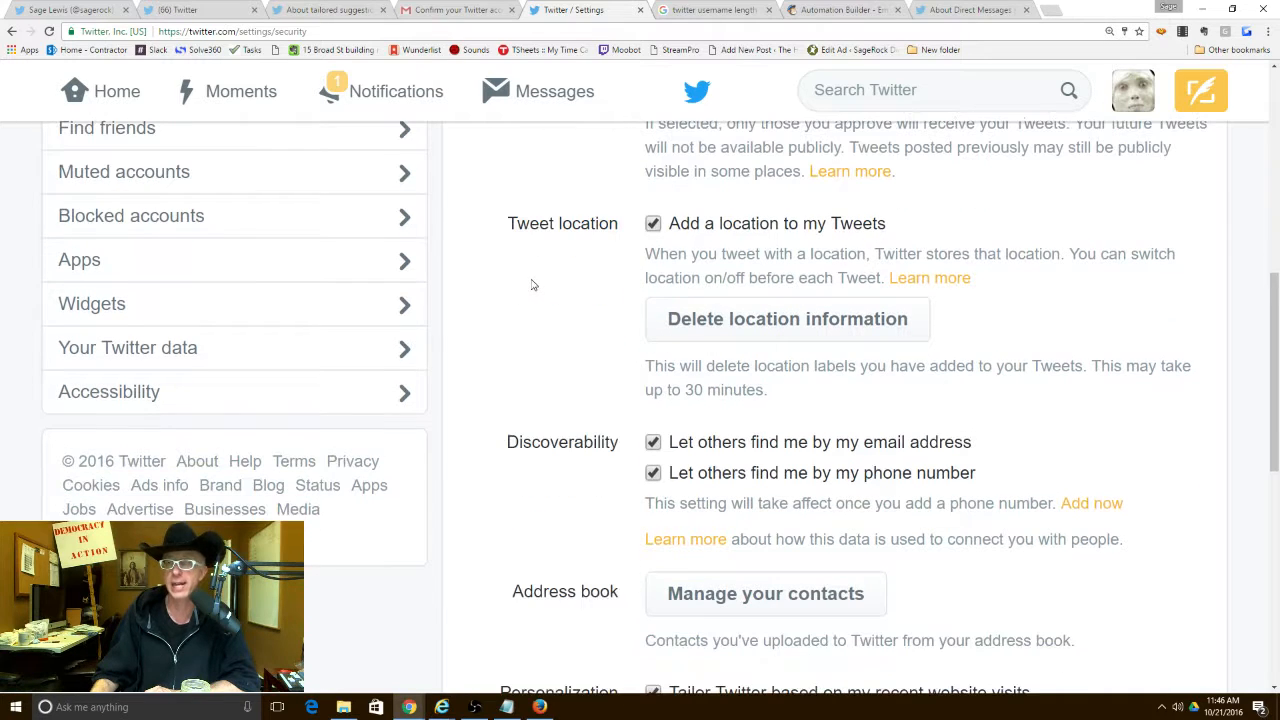
mouse_move(718, 248)
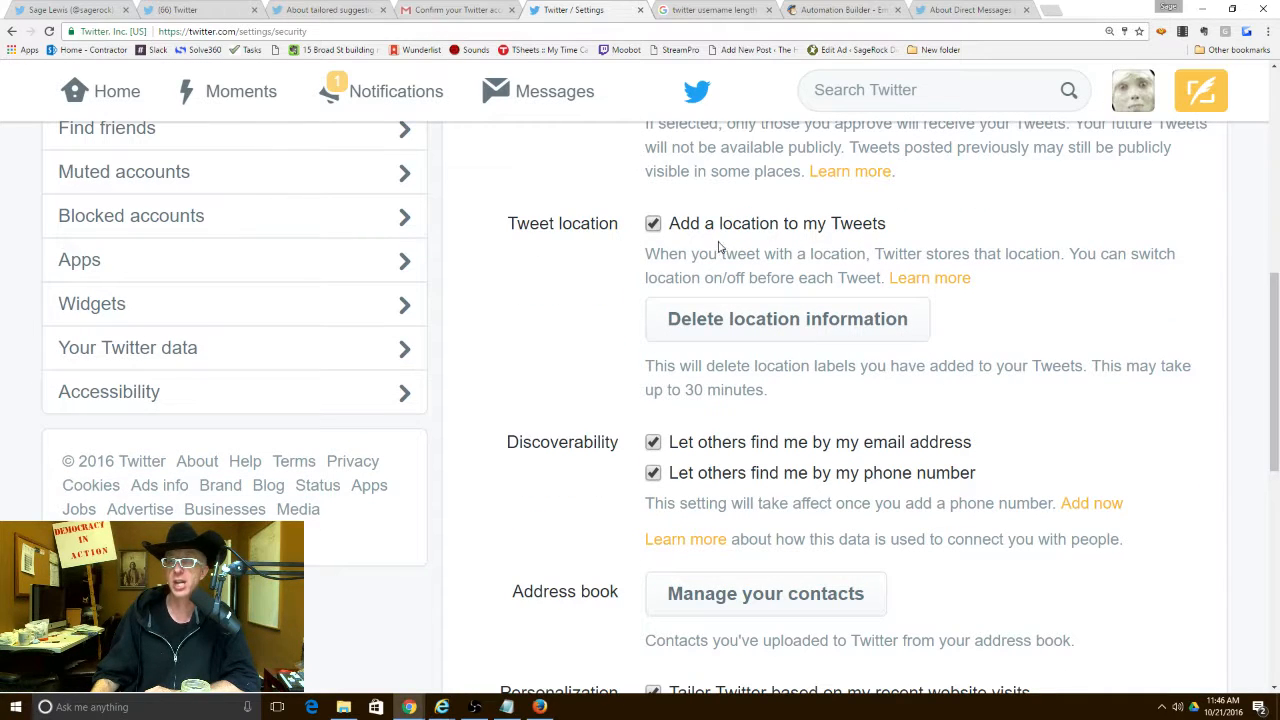
scroll("down", 3)
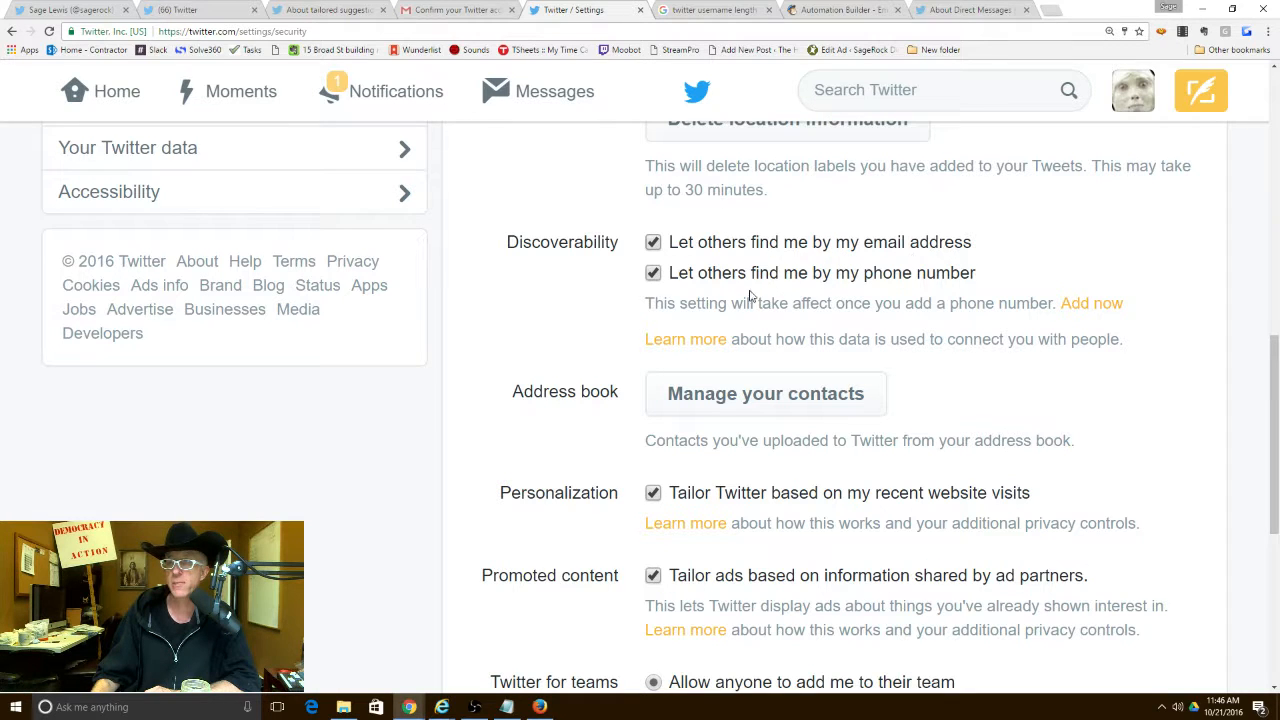
scroll("down", 3)
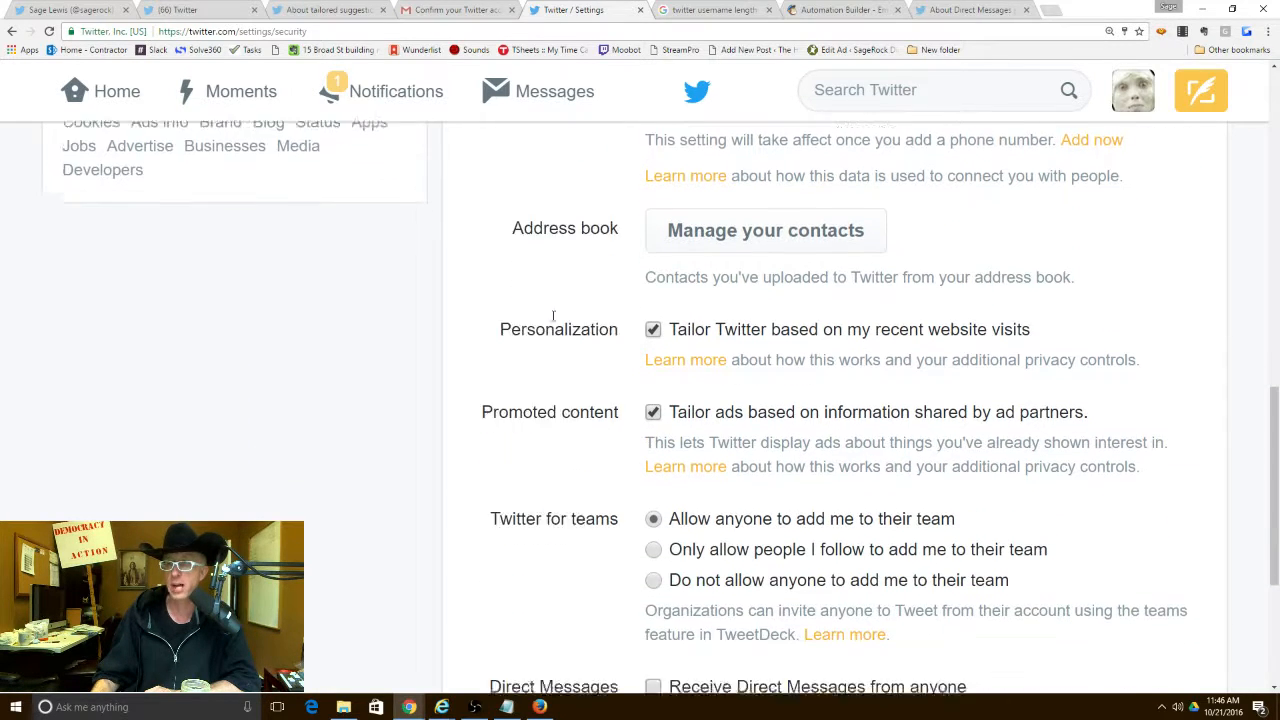
scroll("down", 3)
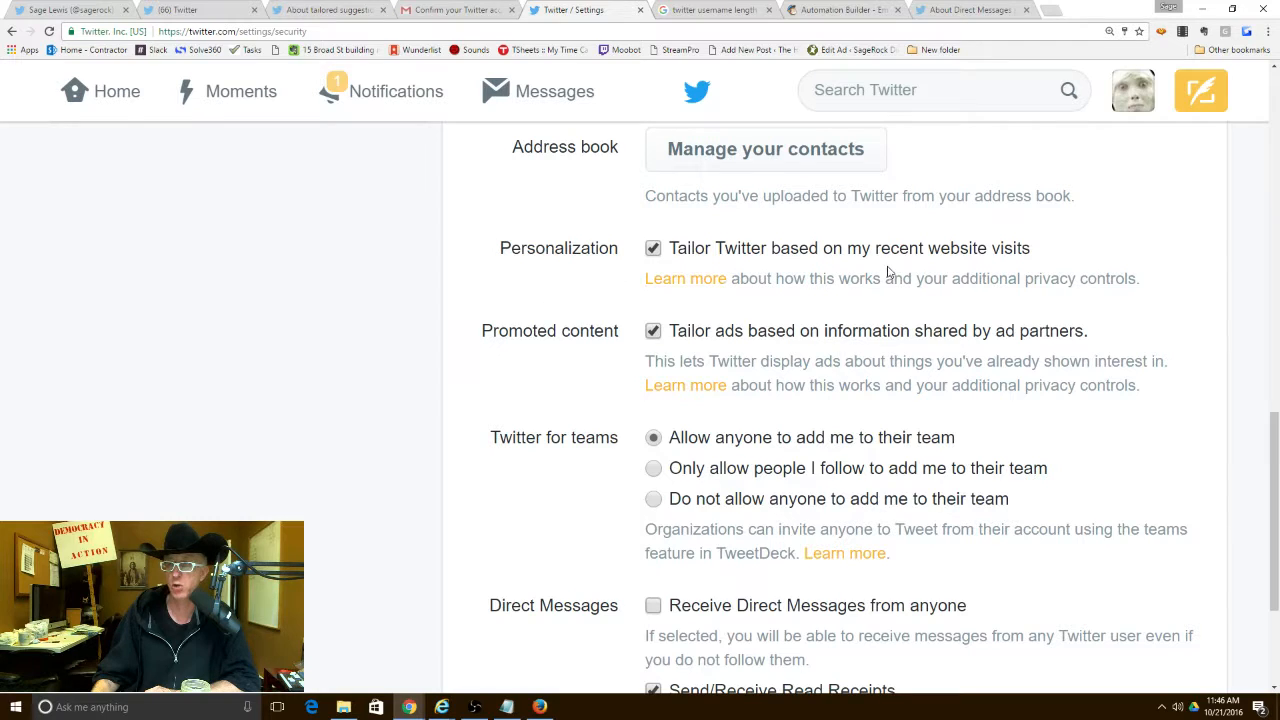
scroll("down", 3)
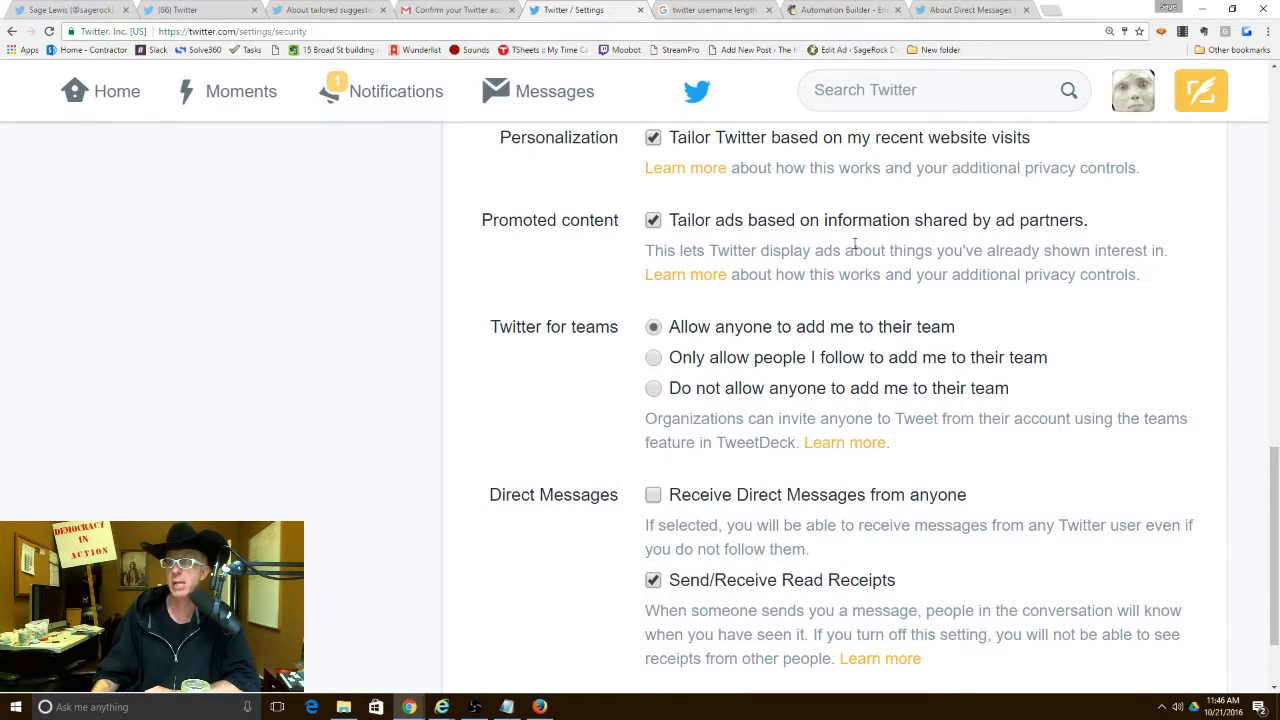
scroll("down", 3)
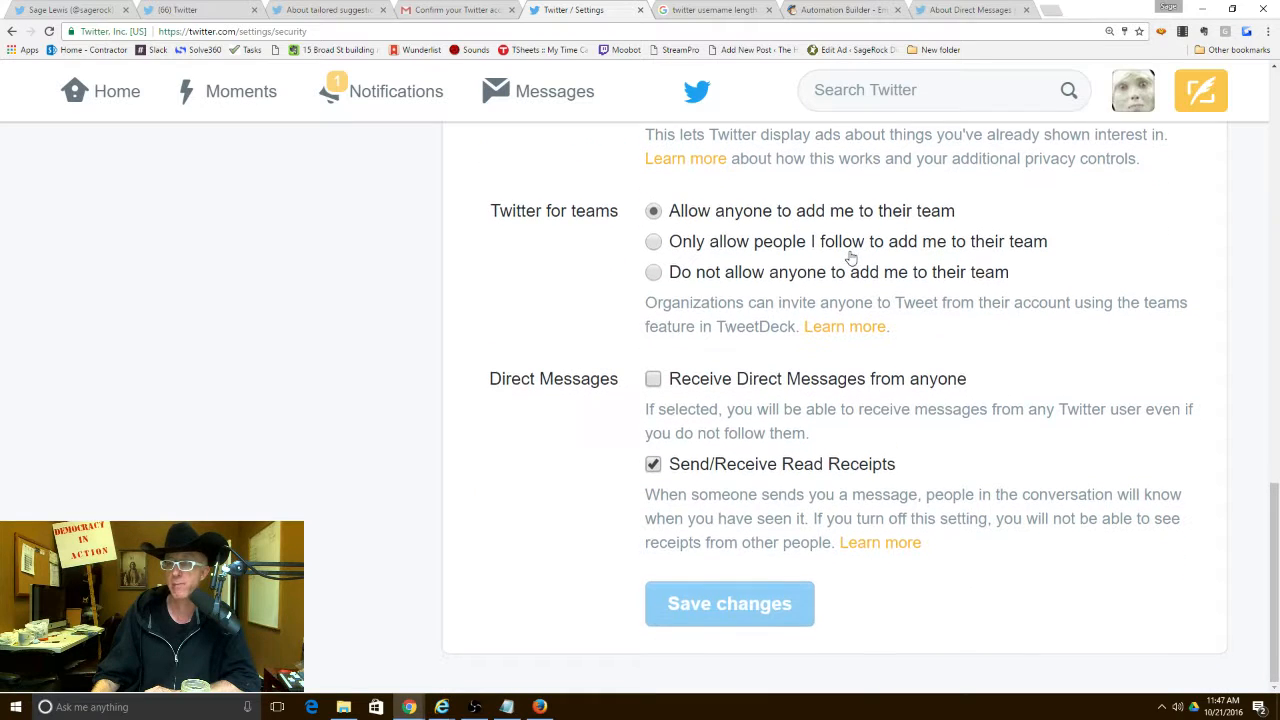
mouse_move(572, 296)
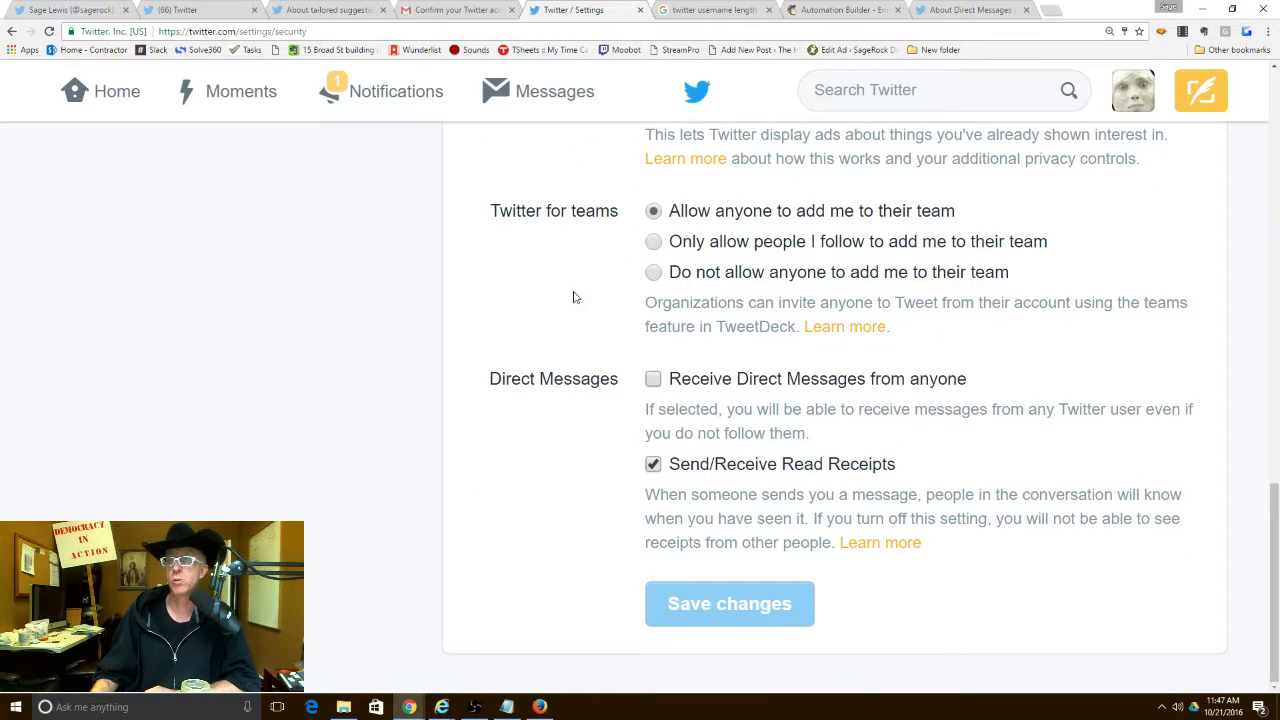
mouse_move(580, 306)
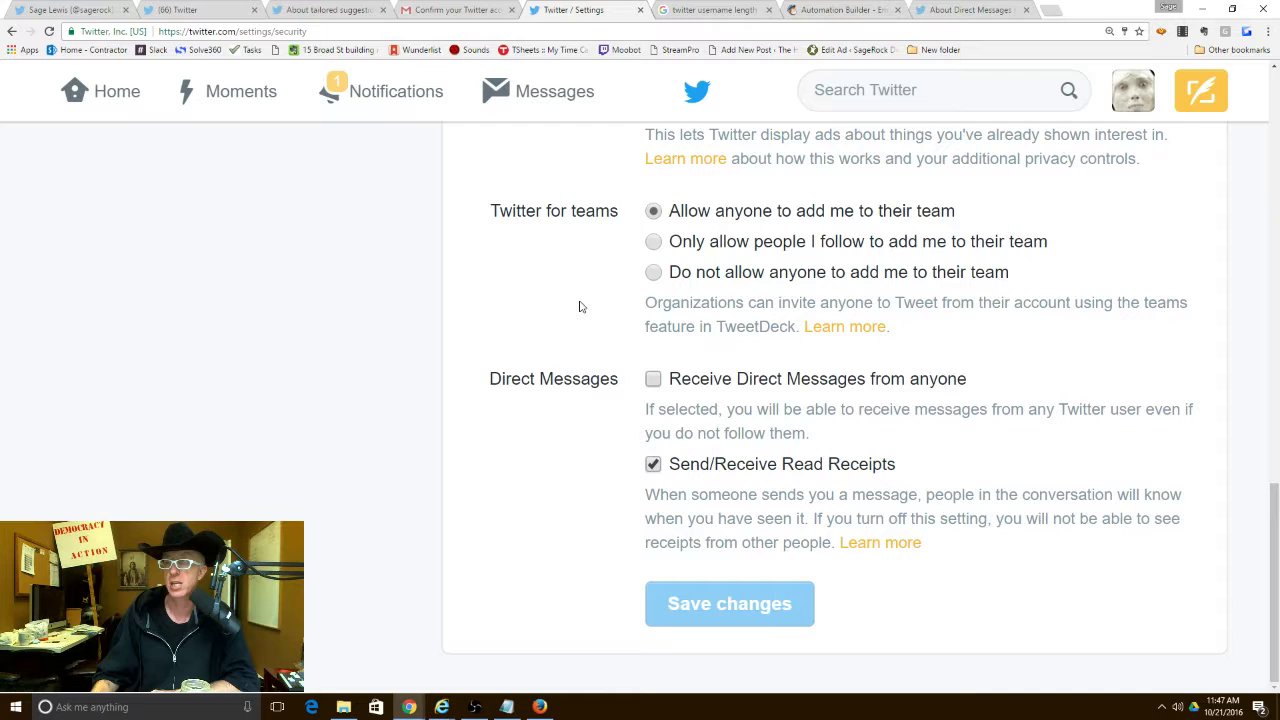
mouse_move(540, 364)
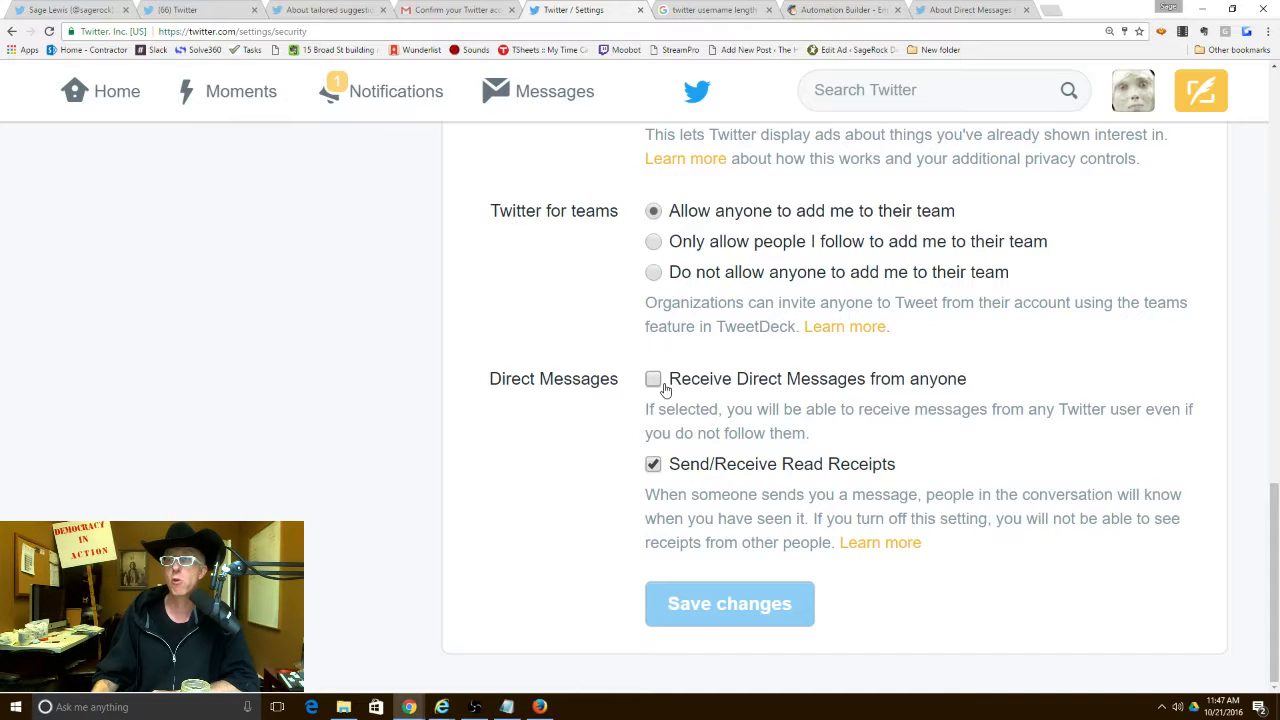
mouse_move(838, 388)
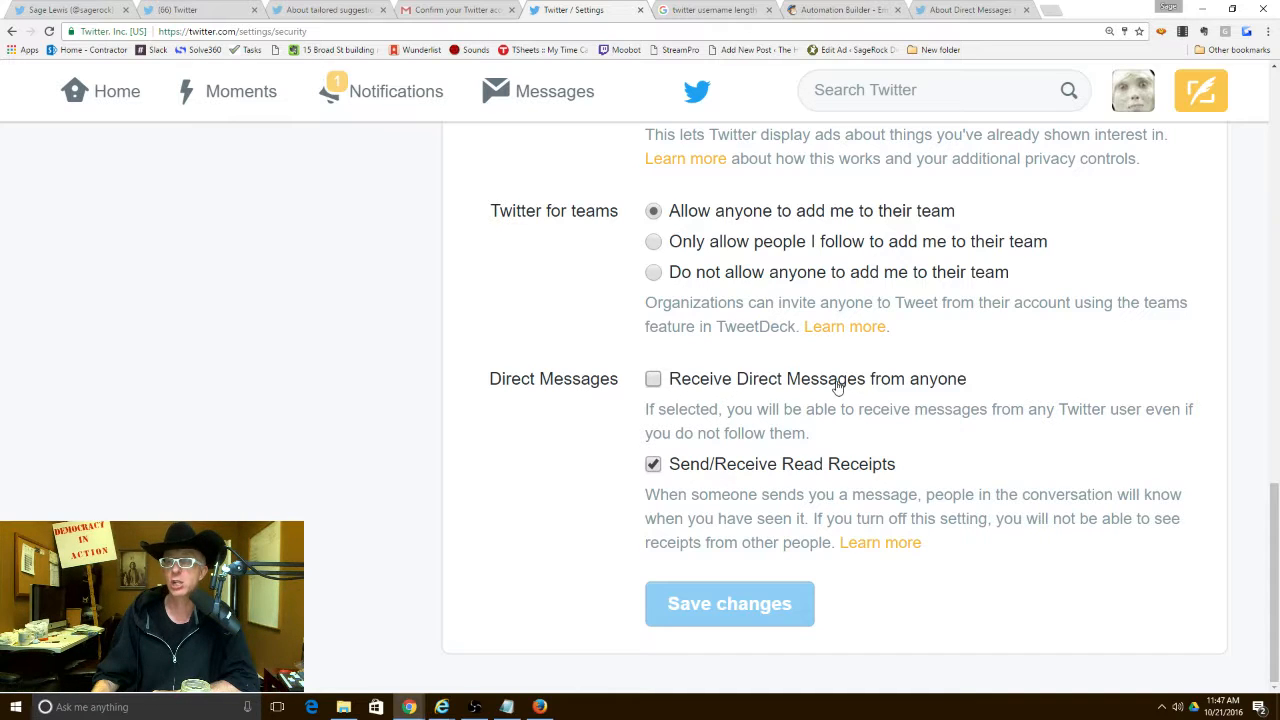
mouse_move(852, 404)
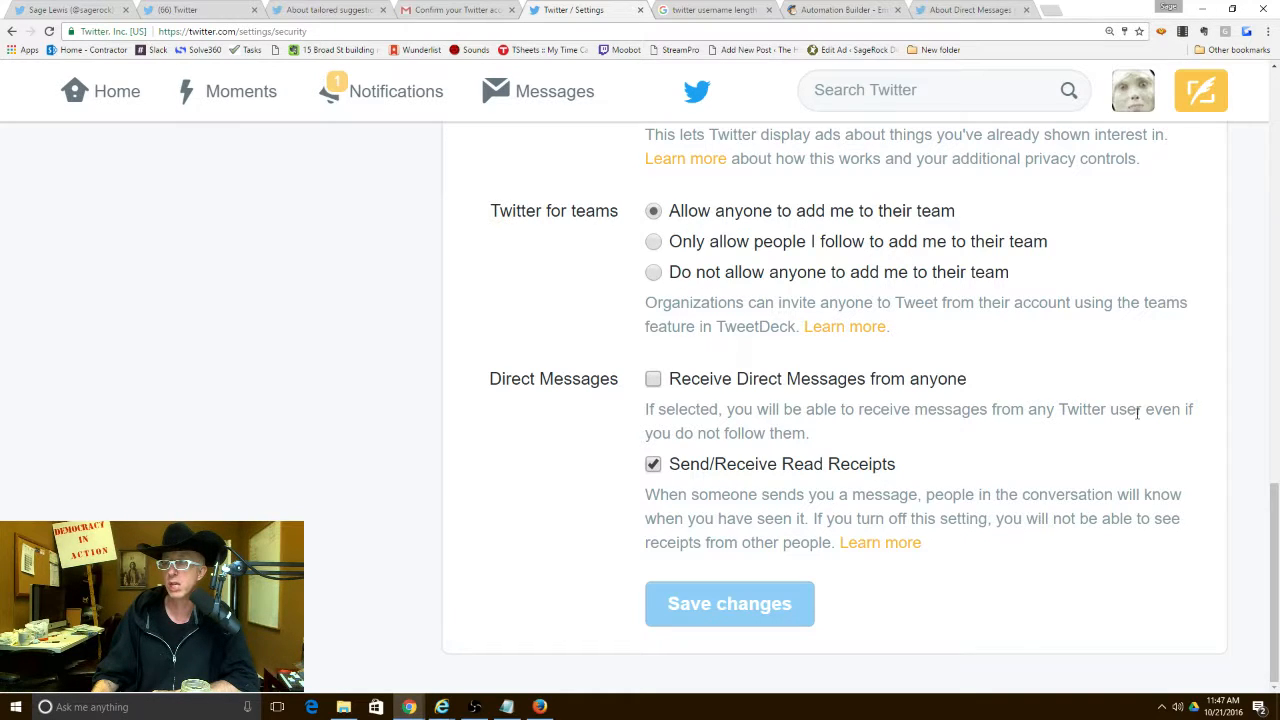
mouse_move(864, 438)
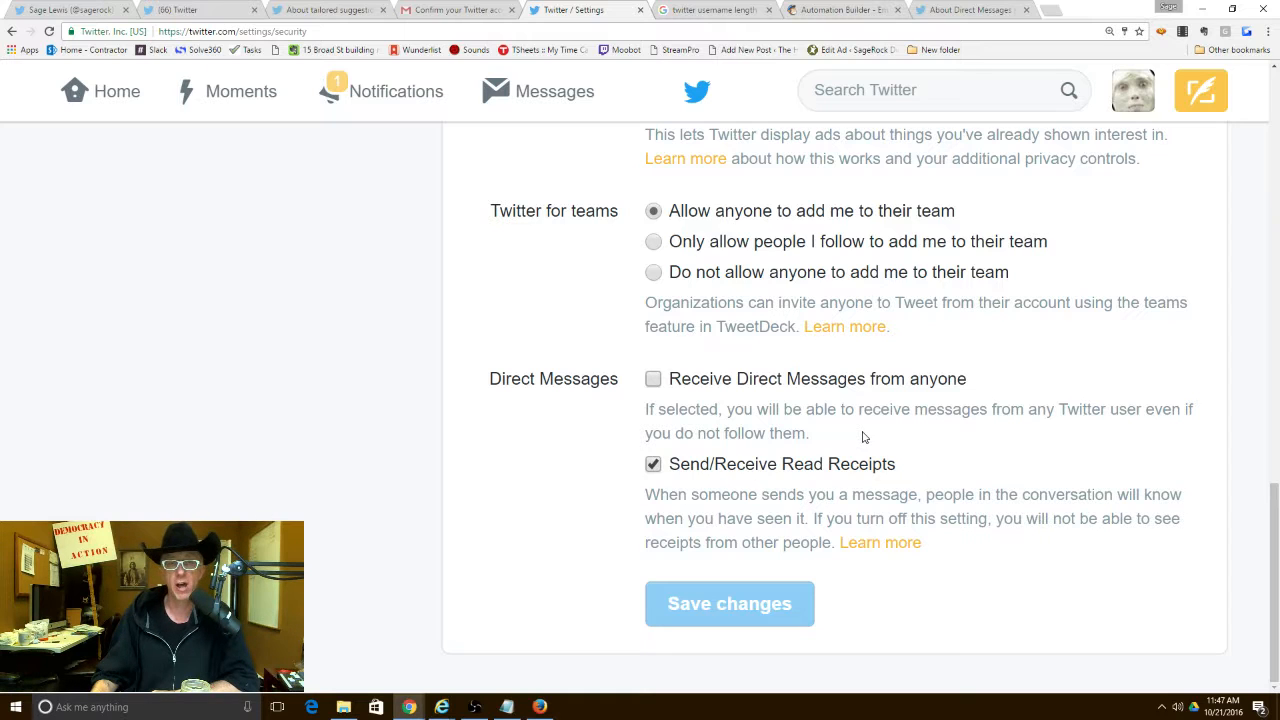
mouse_move(728, 452)
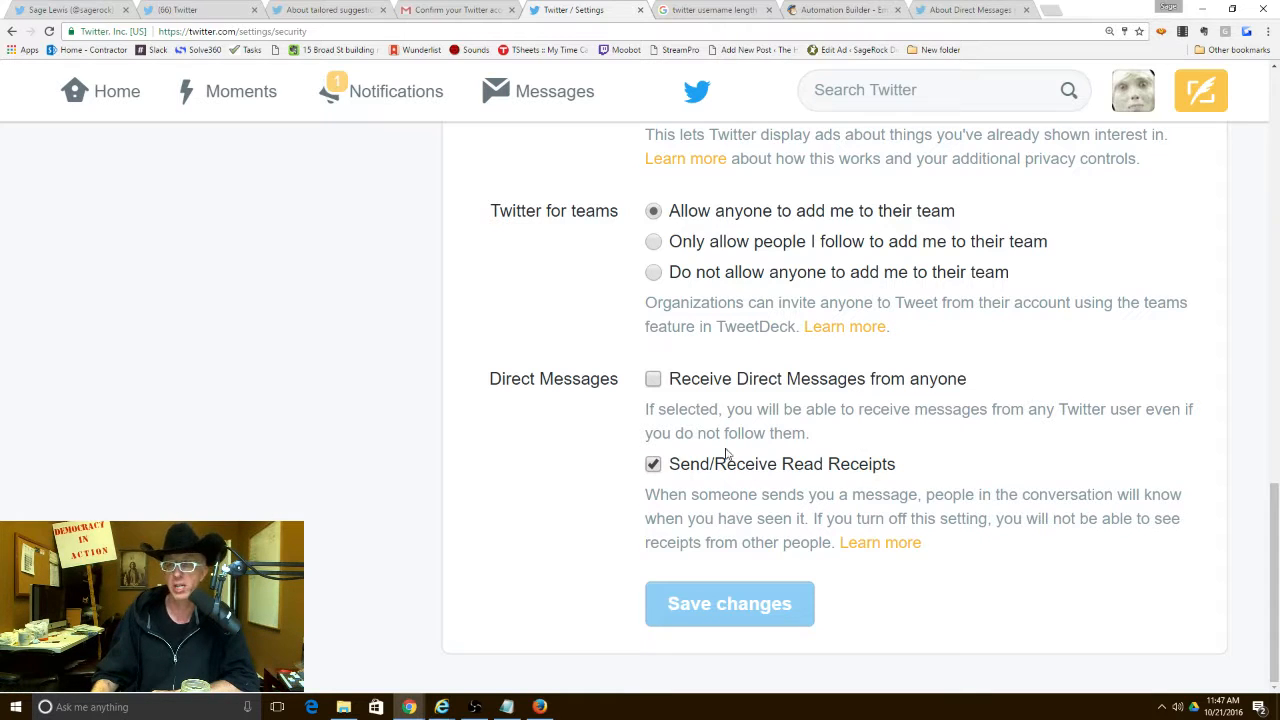
mouse_move(588, 494)
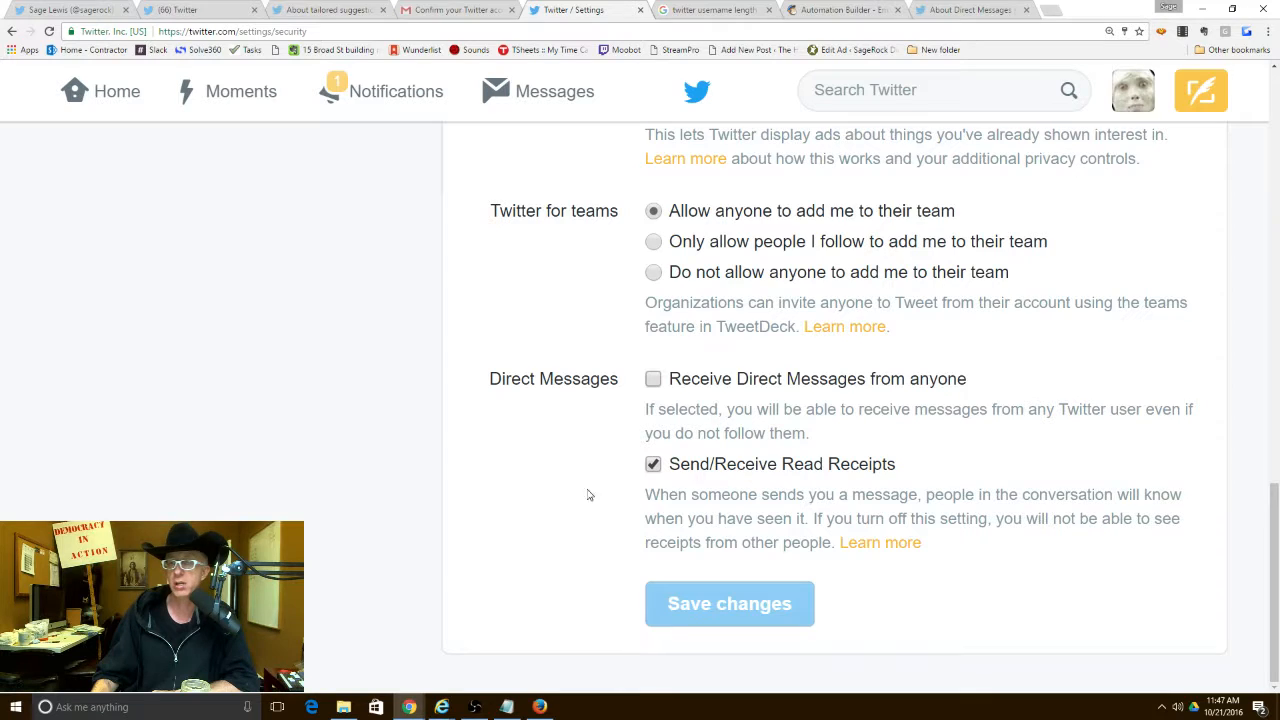
mouse_move(592, 478)
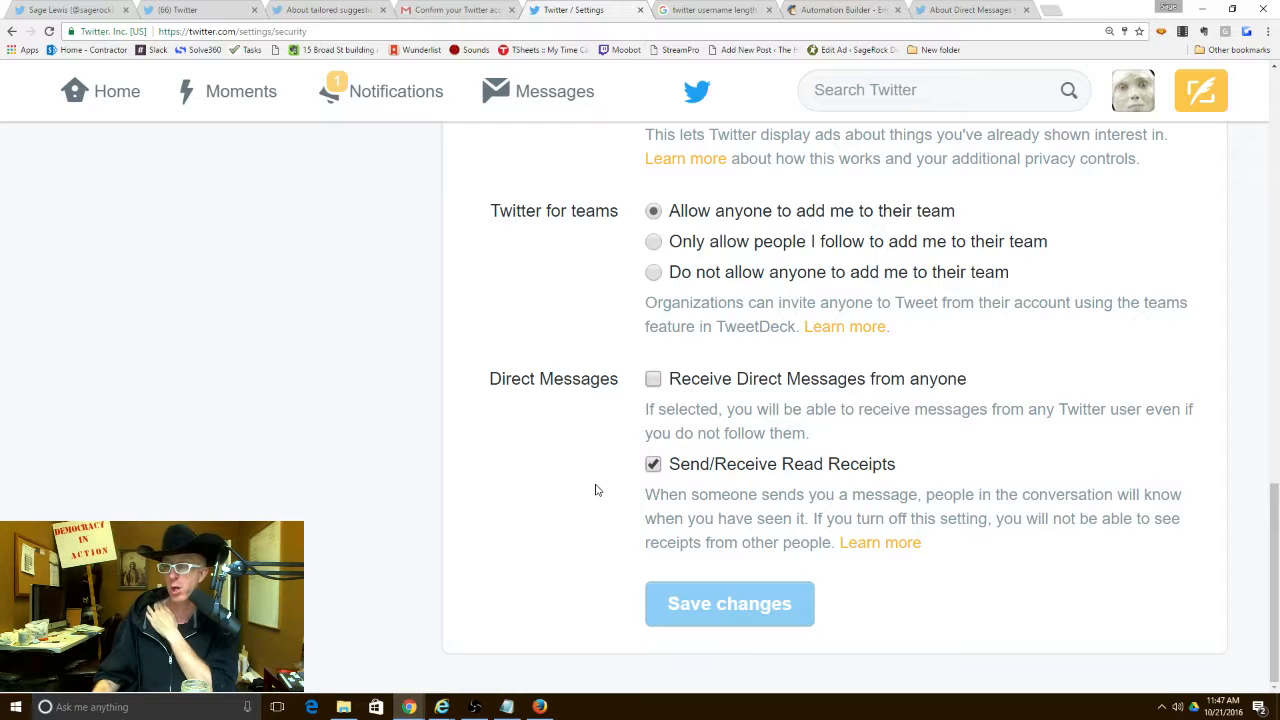
scroll("up", 3)
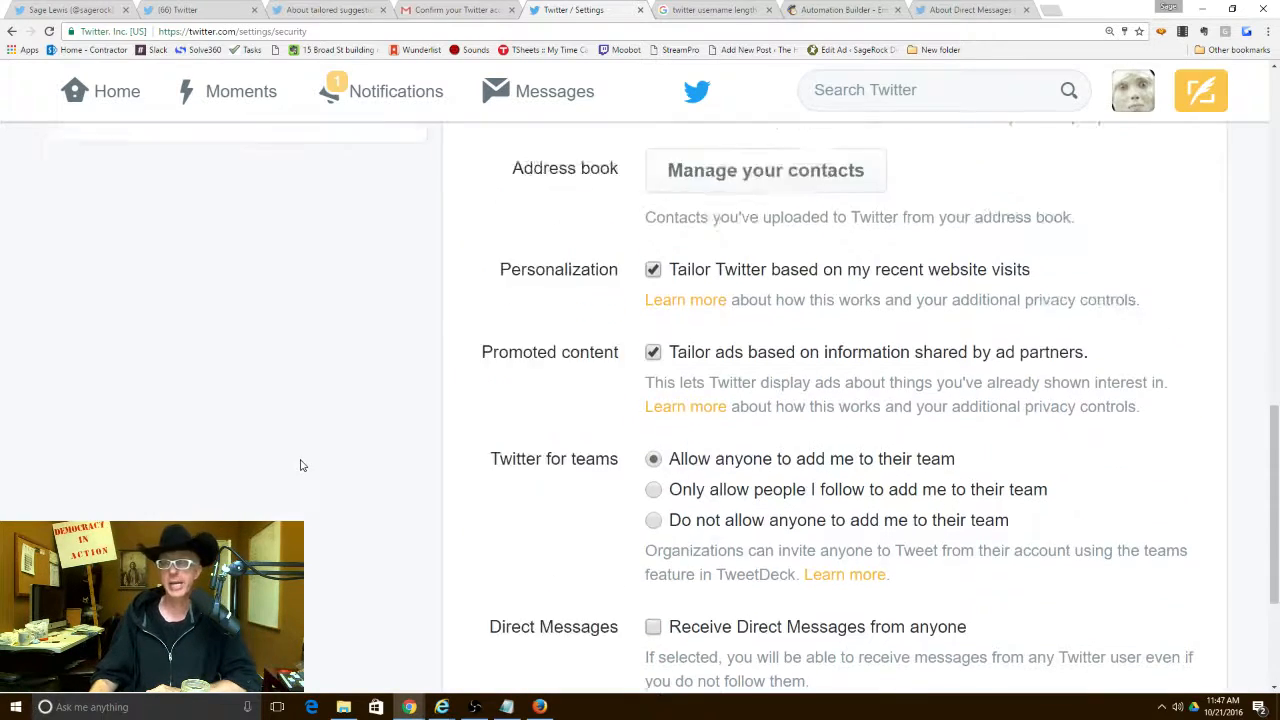
scroll("up", 3)
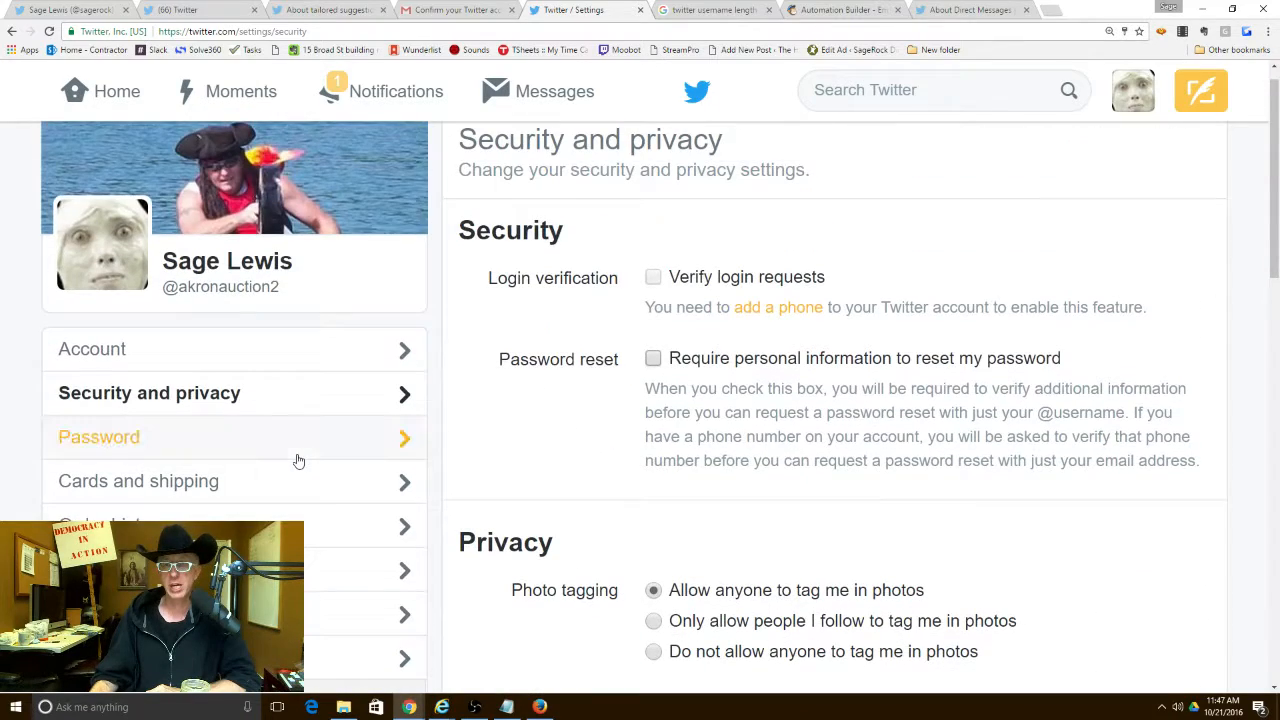